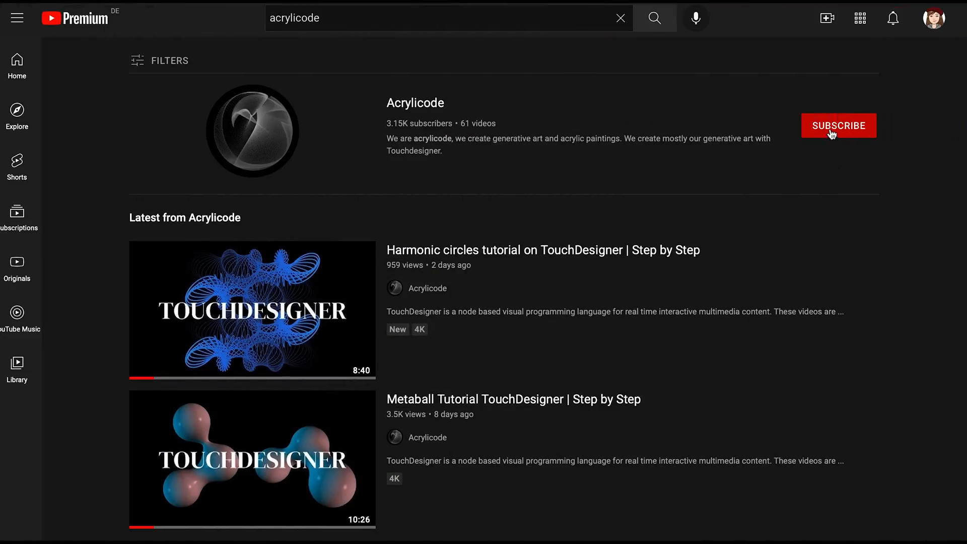
- Subscribe to Acrylicode, then reveal all four Berlin membership levels on Patreon
click(838, 125)
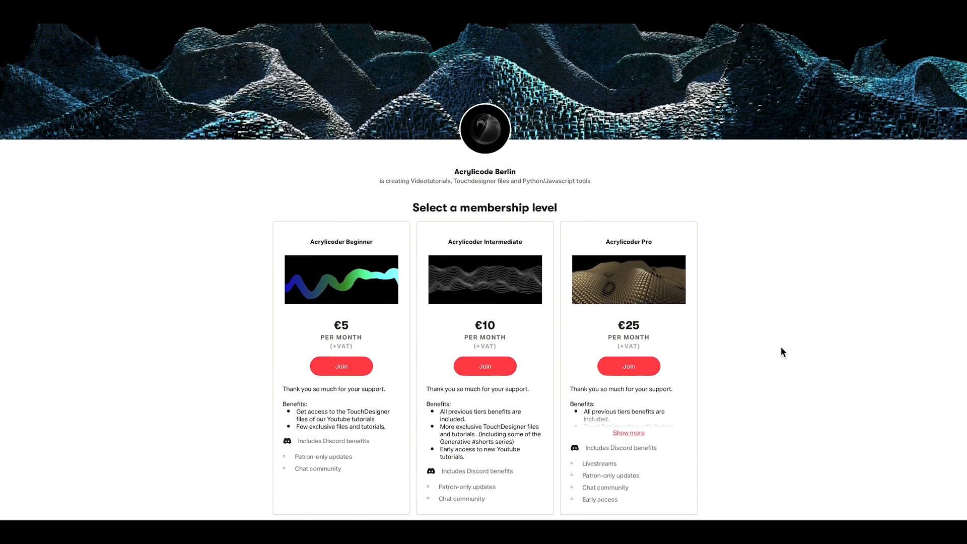
scroll(down, 3)
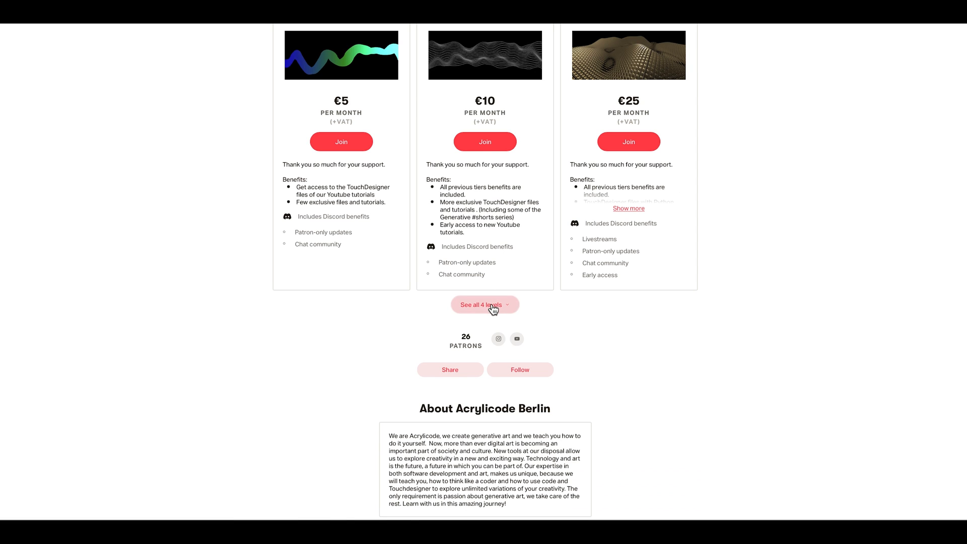
click(485, 304)
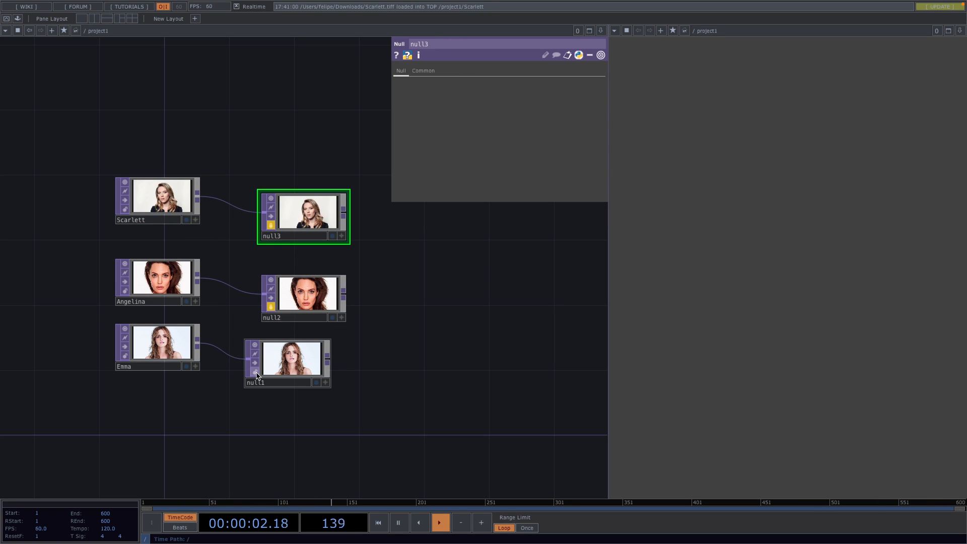
- Select the null fed by the Emma portrait photo
click(157, 196)
text(sw)
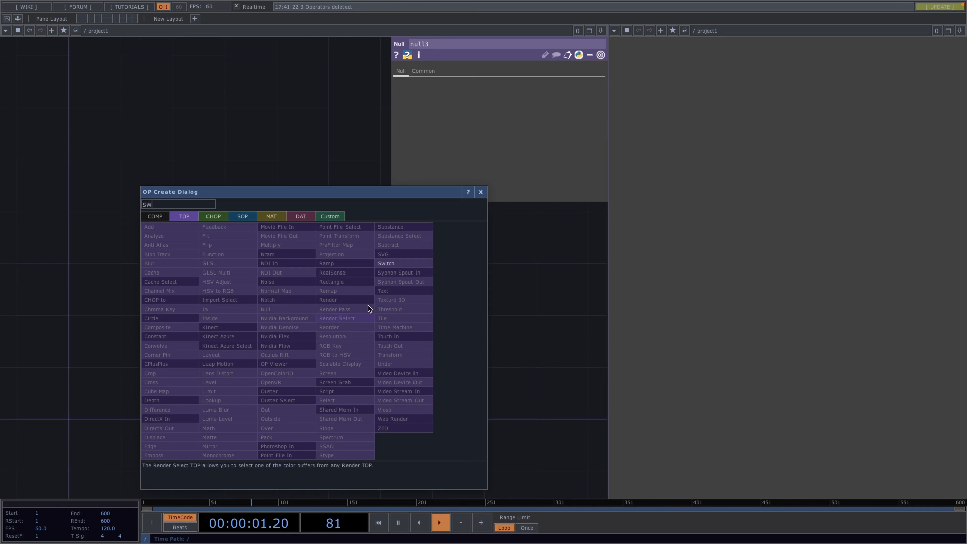
- Wire the image nulls into a new Switch TOP and set the fit resolution to 150 x 150
click(386, 263)
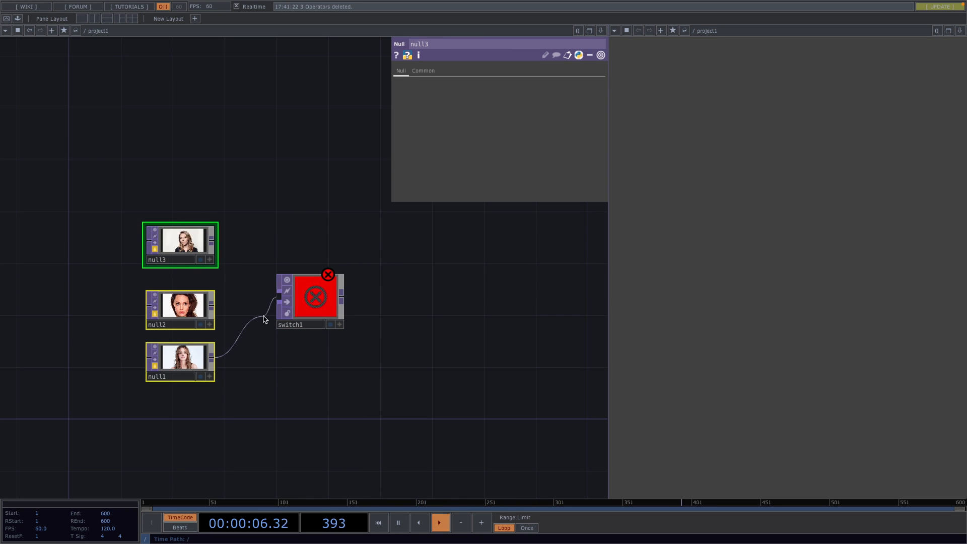
click(310, 302)
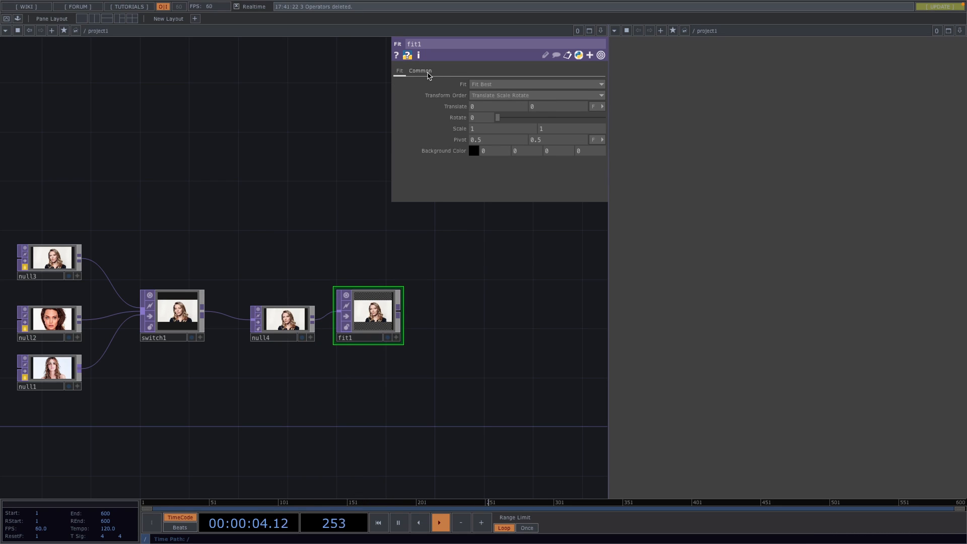
click(420, 71)
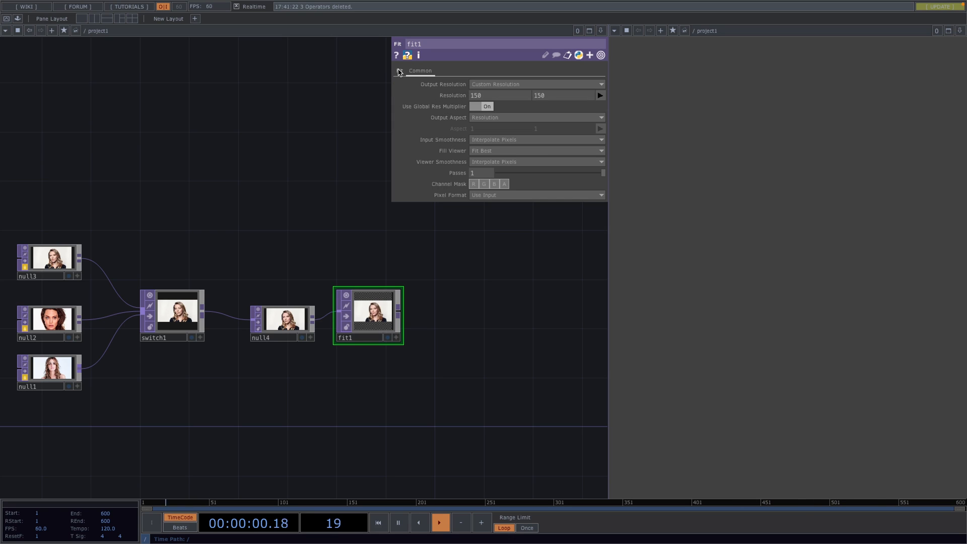
click(399, 70)
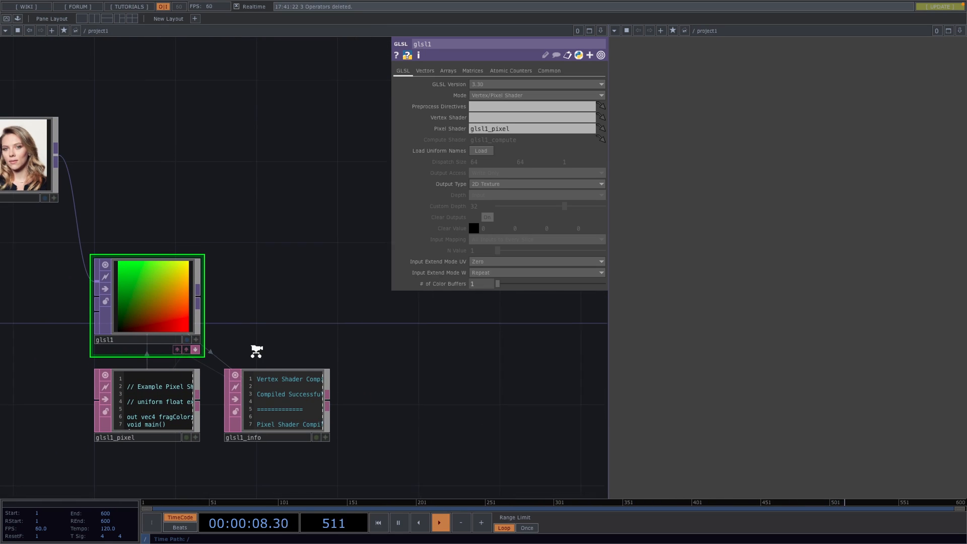
- Add a Math TOP after glsl1, adjust its range, and append a null named 'pos'
text(ma)
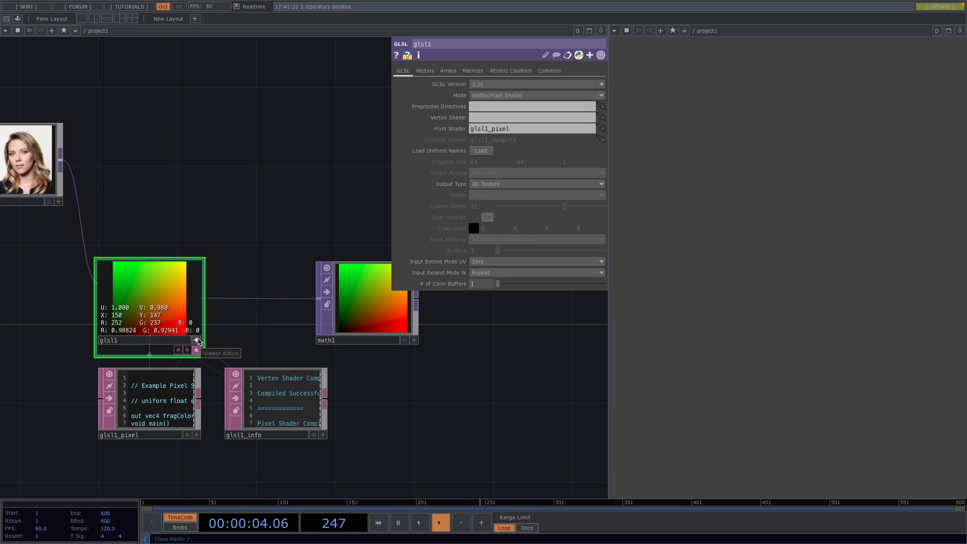
click(367, 302)
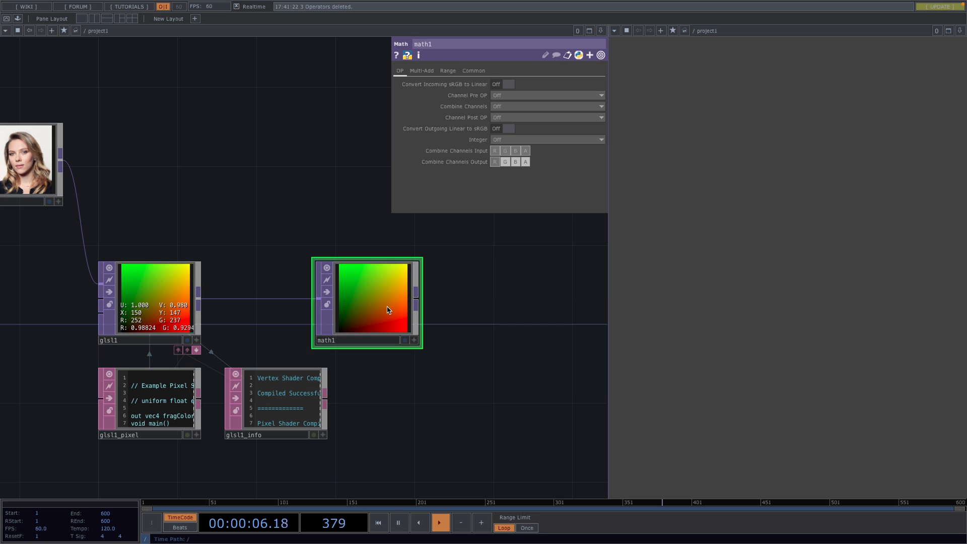
click(448, 71)
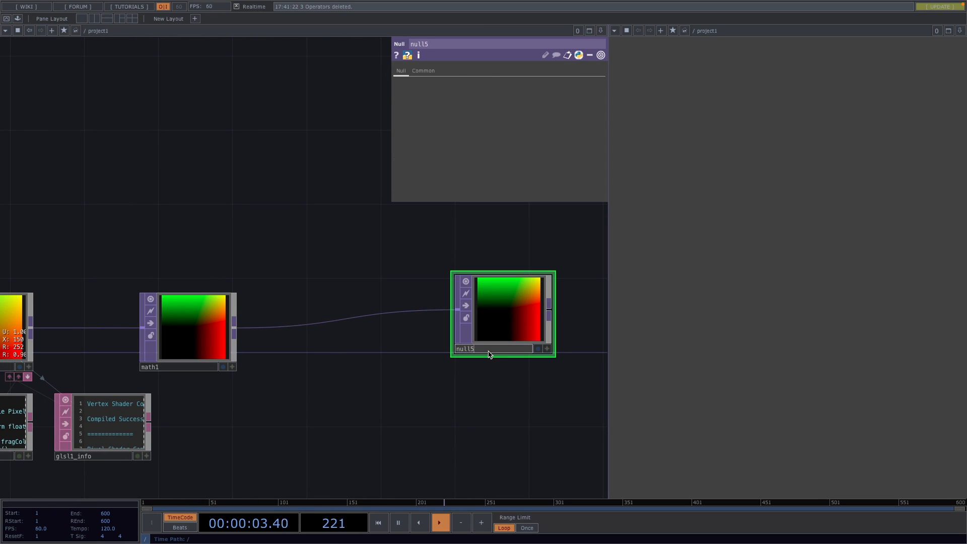
text(pos)
text(sph)
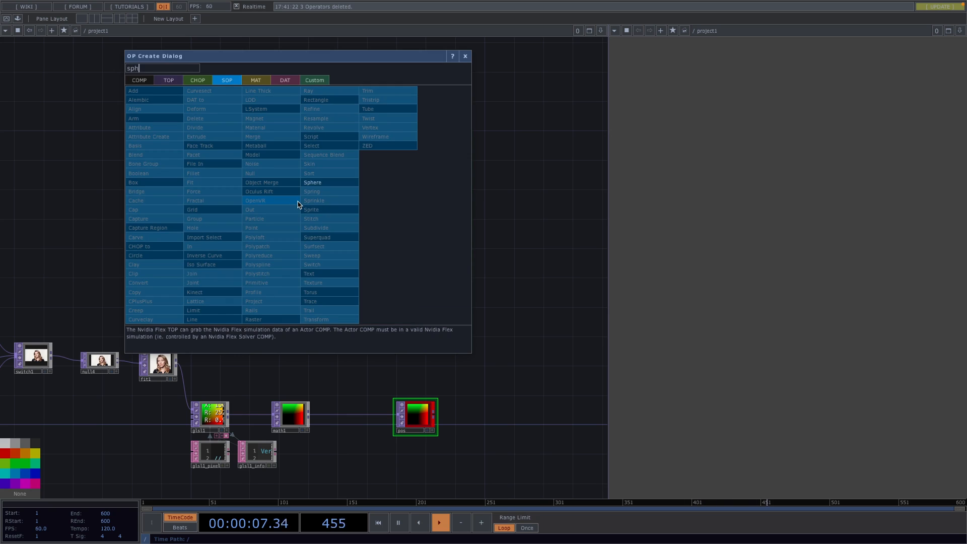
- Add Sphere, Transform, Camera and related operators, then edit the render output wire
click(312, 182)
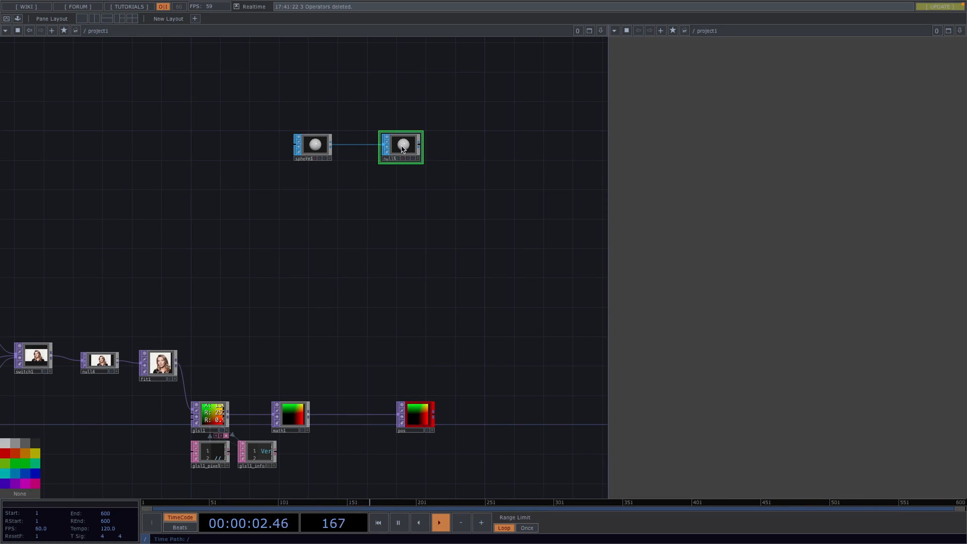
text(tr)
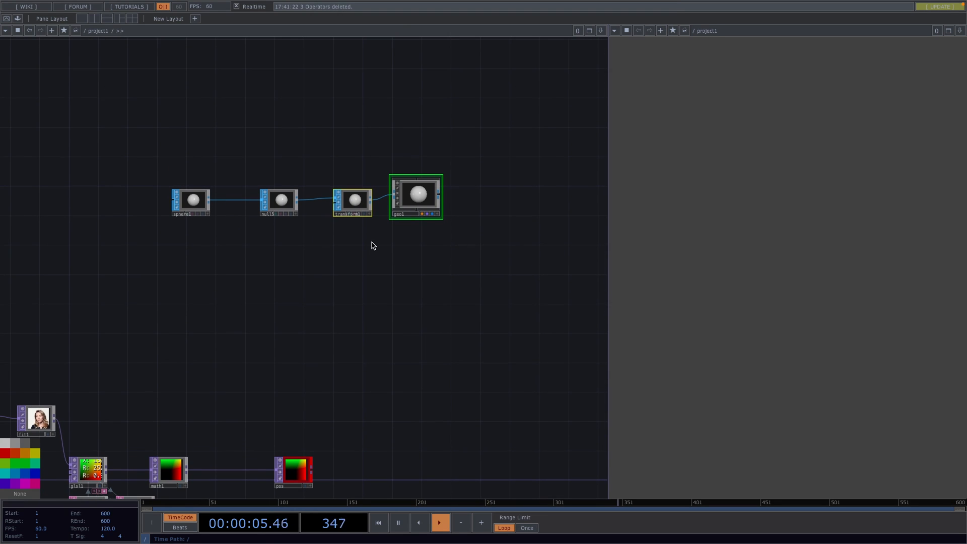
text(cam)
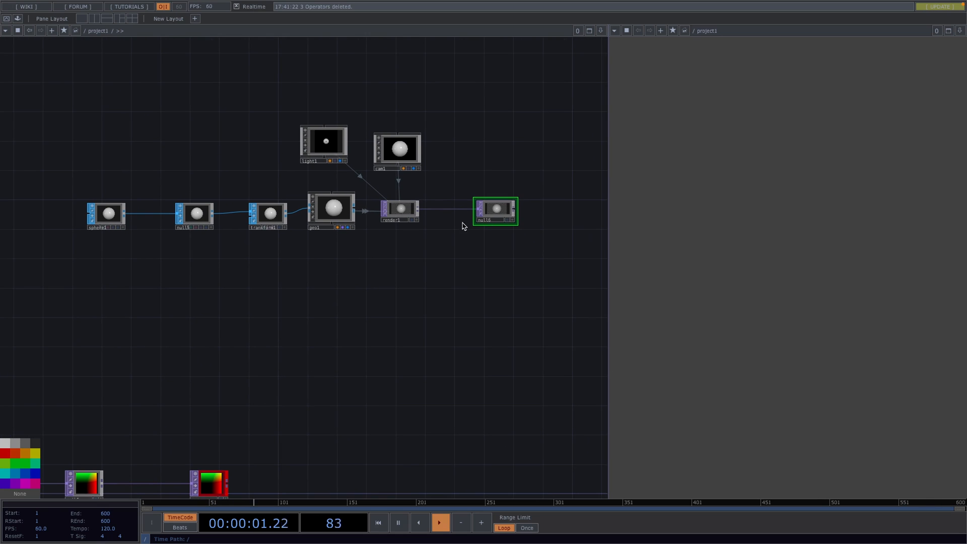
right_click(495, 210)
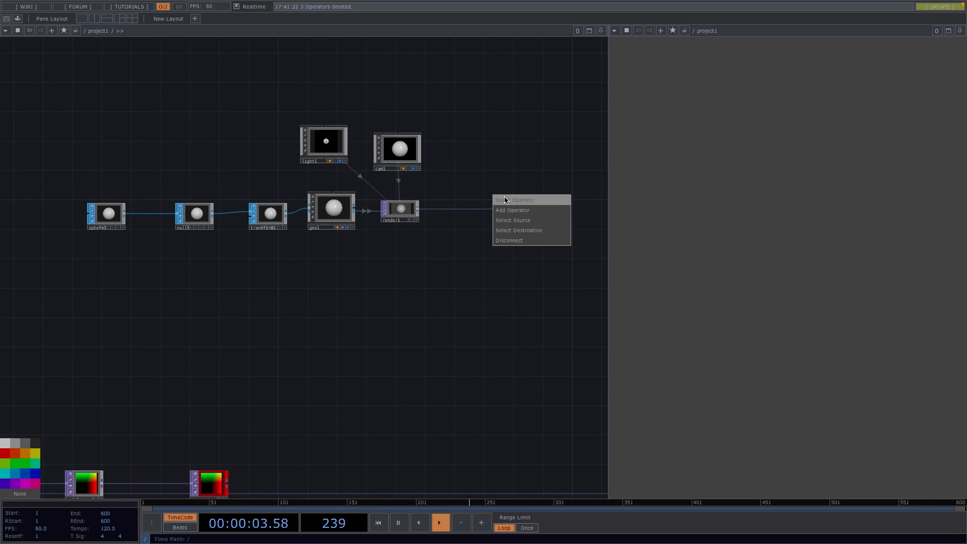
click(512, 209)
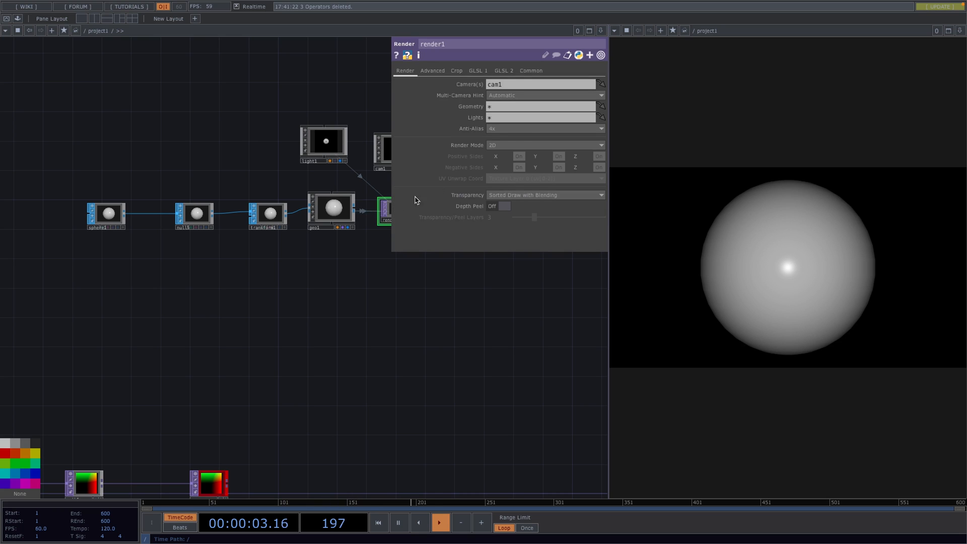
- Set render1's resolution to 1280 x 1280 and select geo1
click(530, 70)
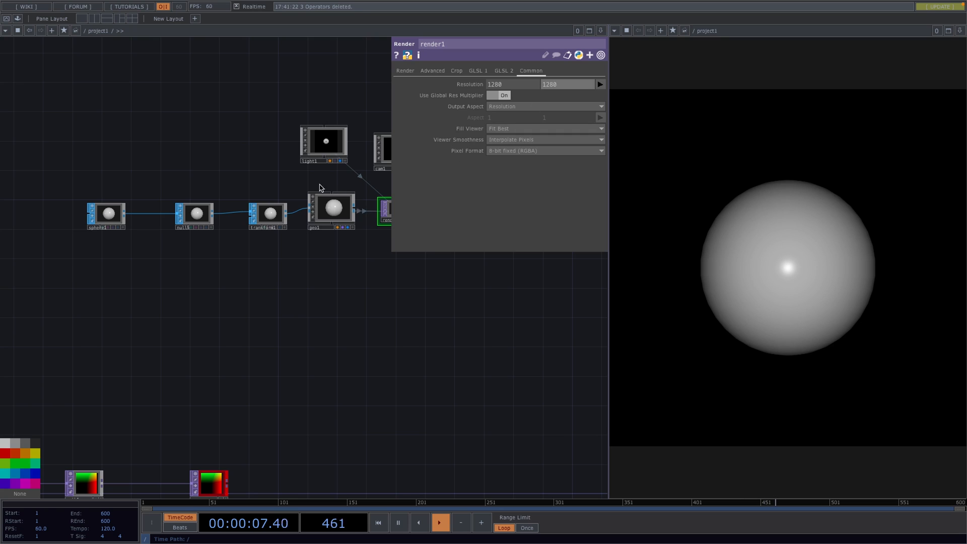
click(267, 217)
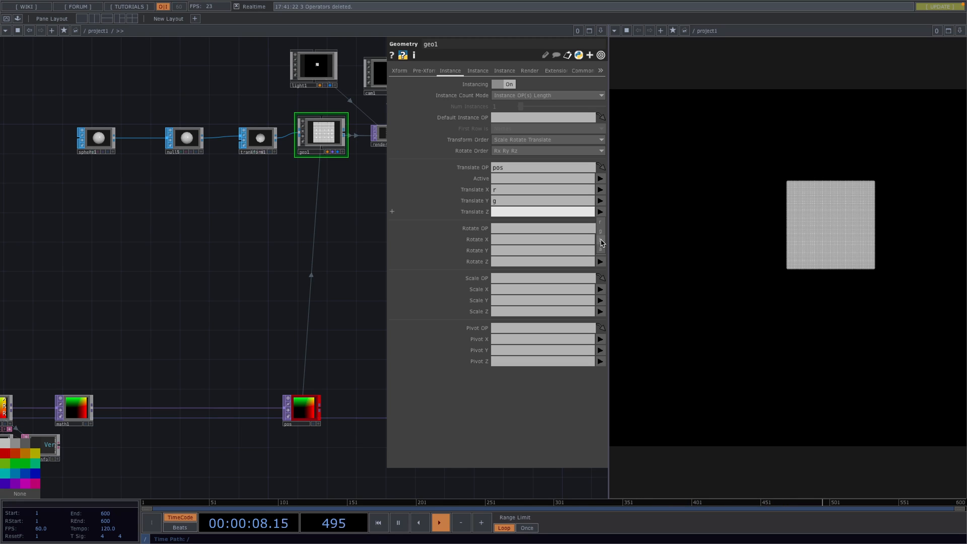
- Map pos channel b to Translate Z on geo1's Instance page
text(b)
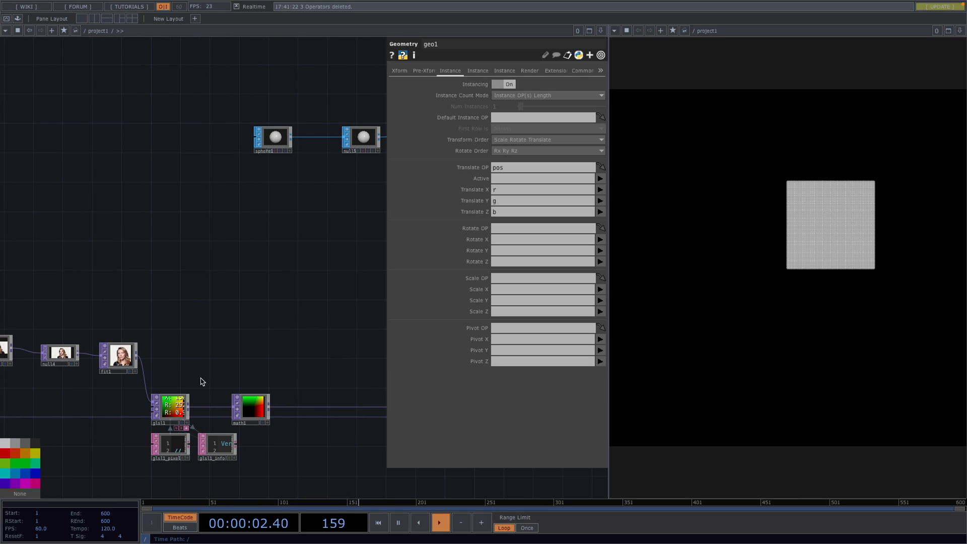
click(170, 410)
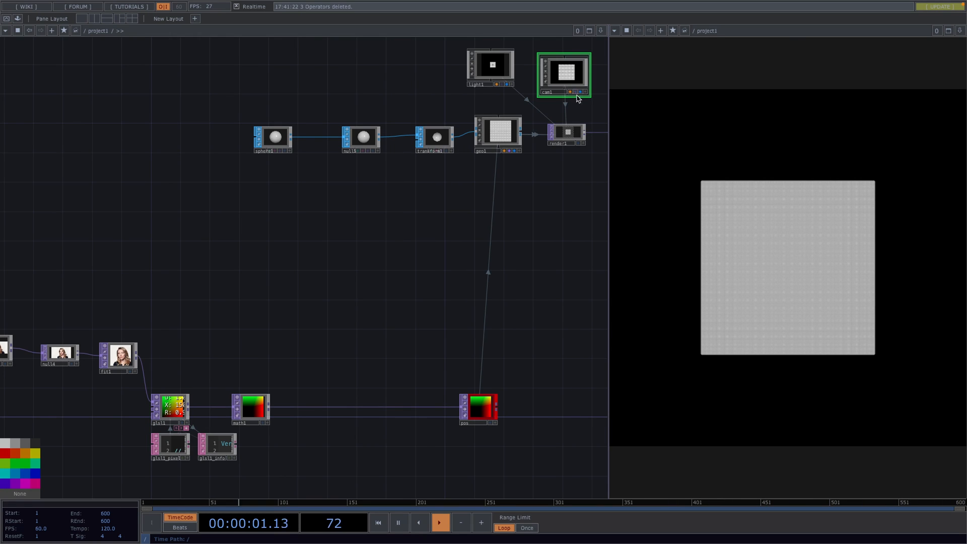
click(614, 31)
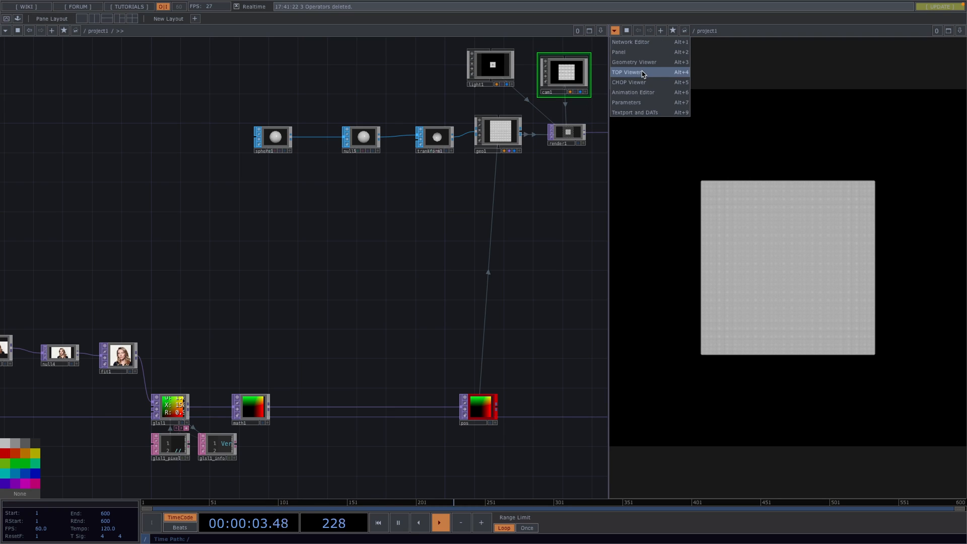
- Check cam1's framing in the Geometry Viewer, then return to the TOP Viewer
click(634, 62)
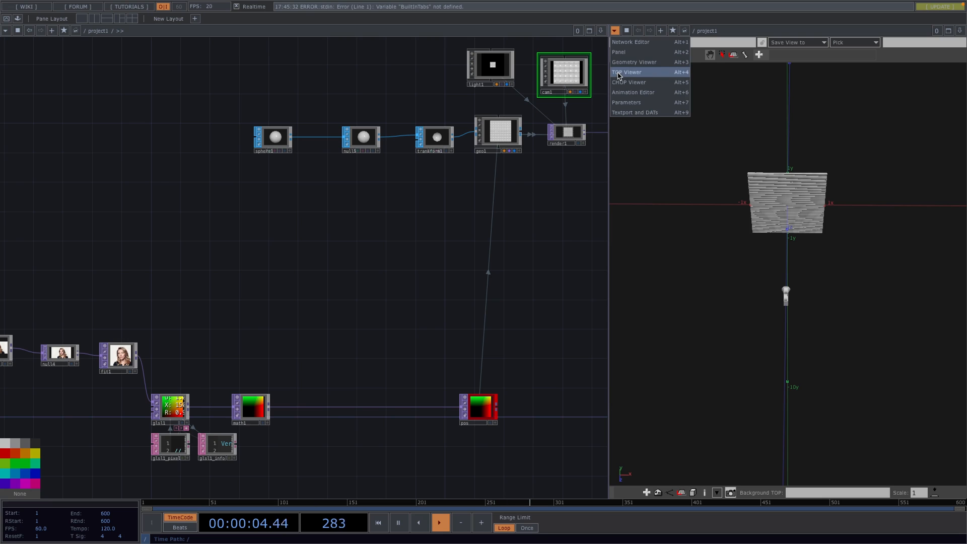
click(629, 71)
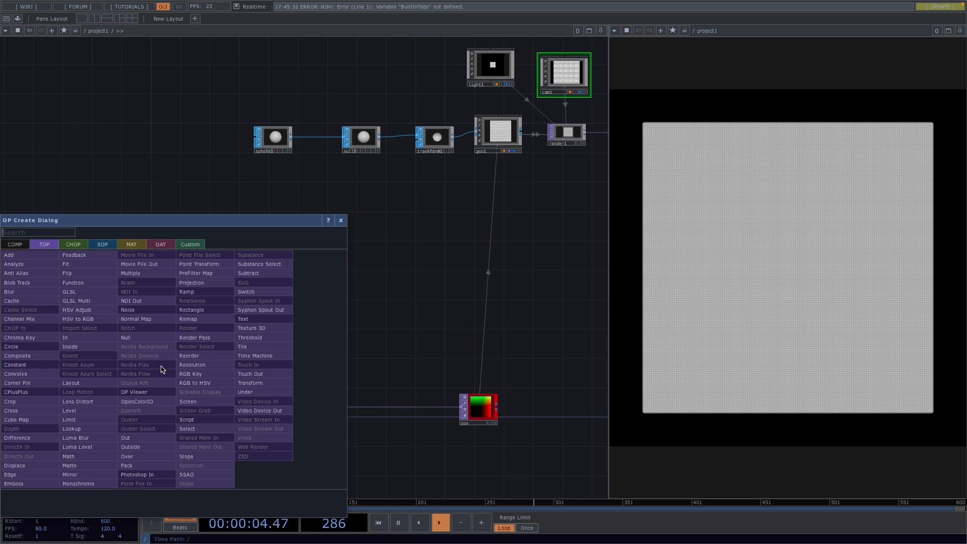
- Add a Monochrome TOP after fit1 and invert the portrait with a Level TOP
text(mon)
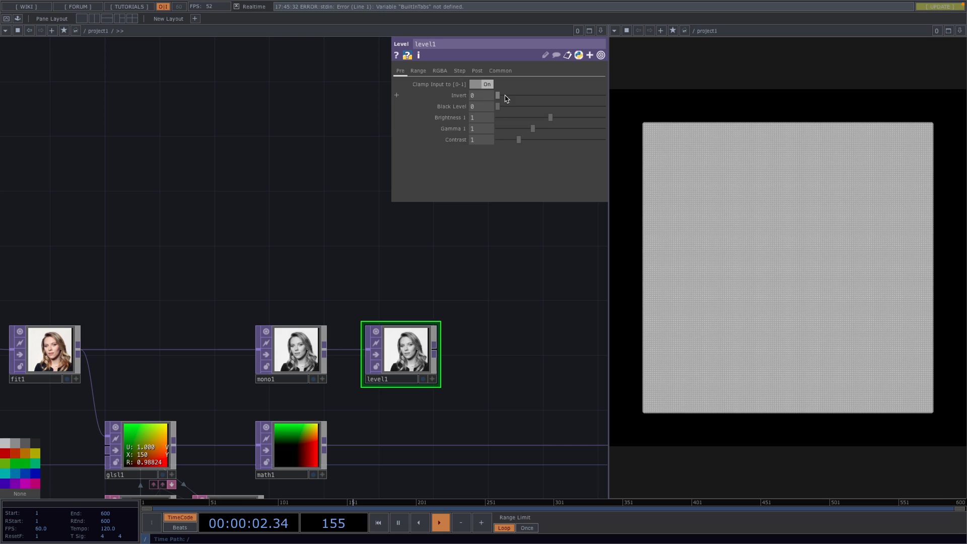
drag(498, 95, 601, 96)
text(pa)
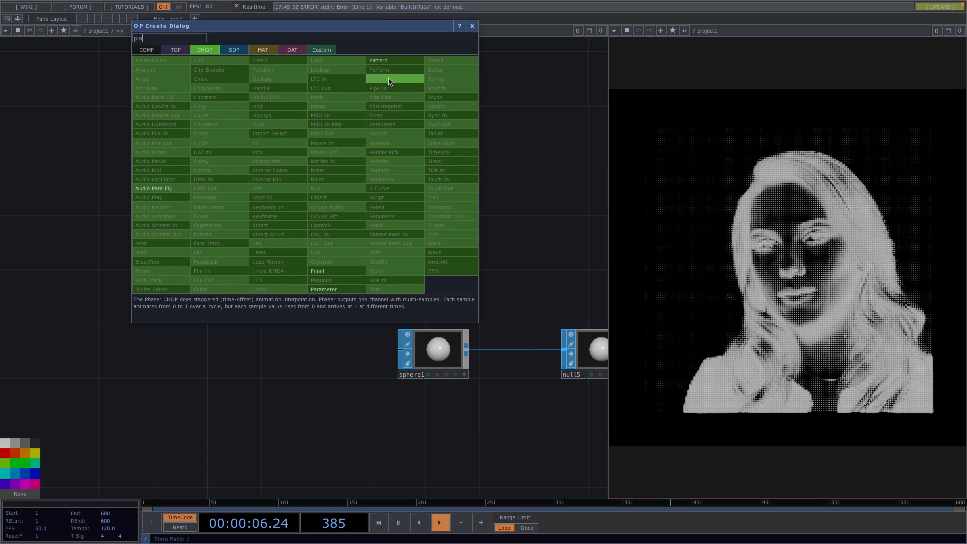
- Add a Pattern CHOP, choose its waveform type, and name its channel cameraZ
click(379, 61)
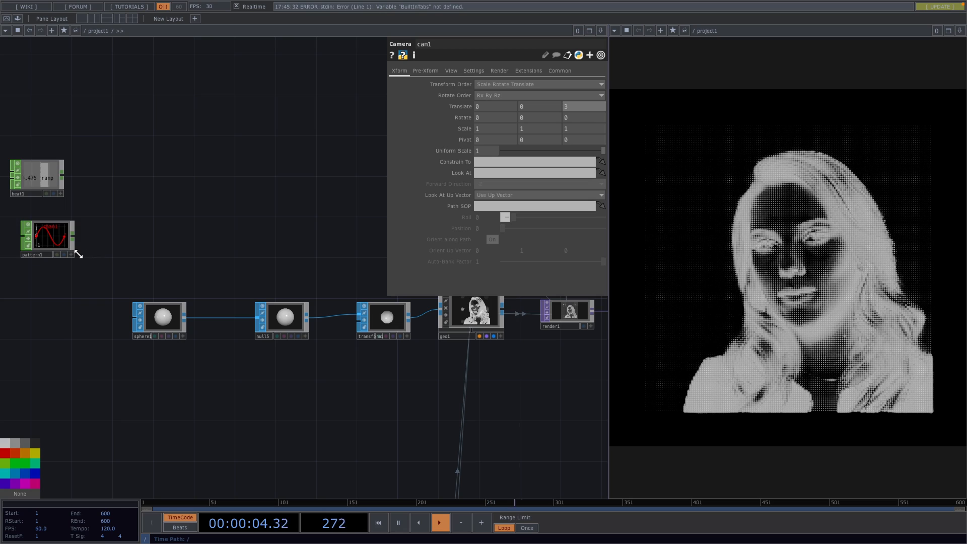
click(47, 239)
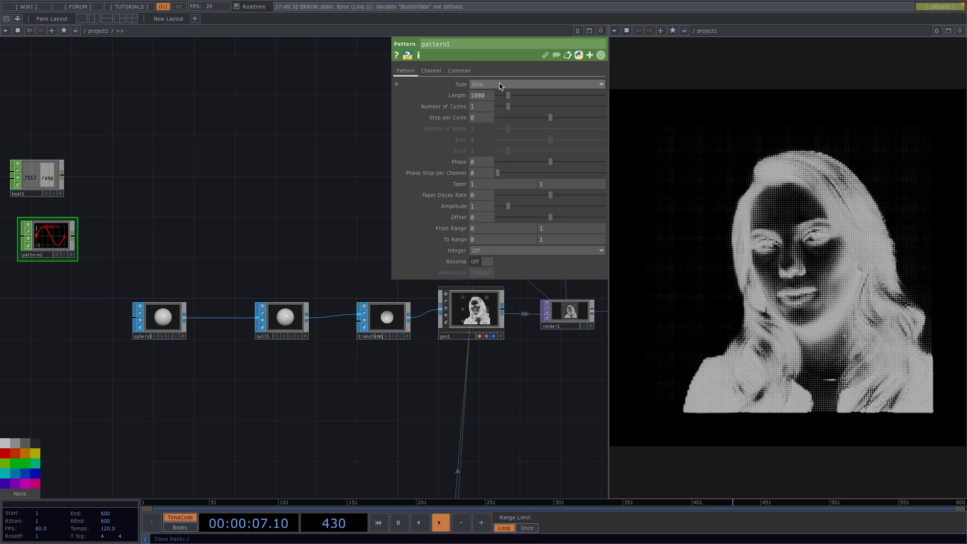
click(537, 84)
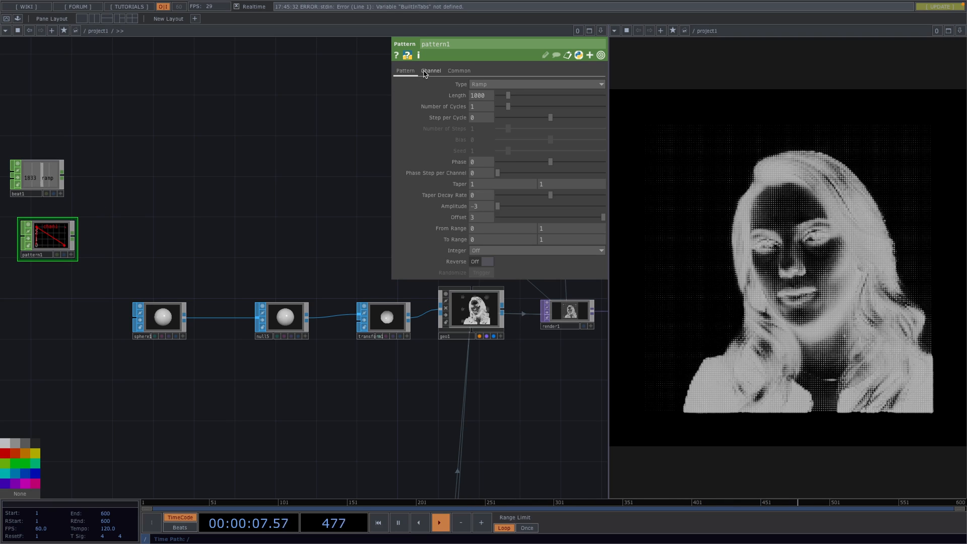
click(431, 70)
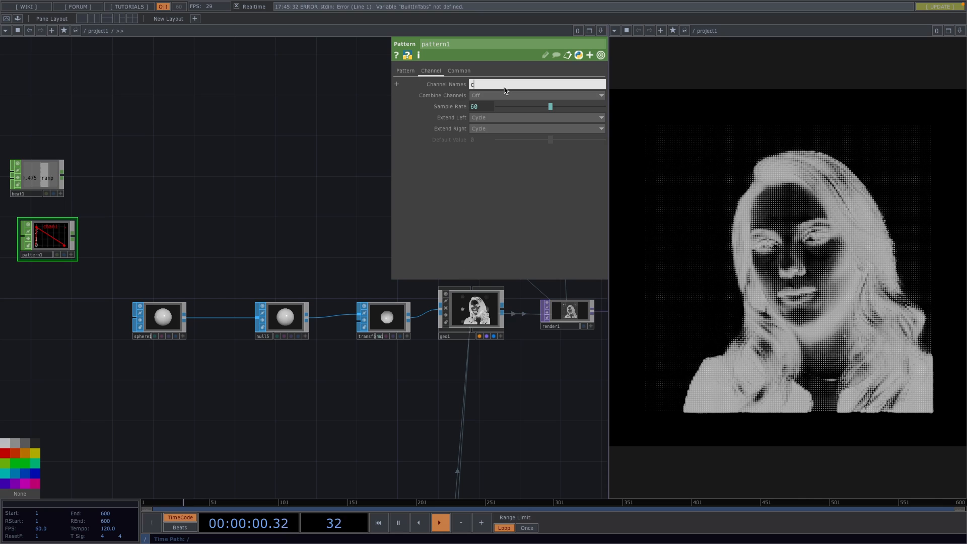
text(cameraZ)
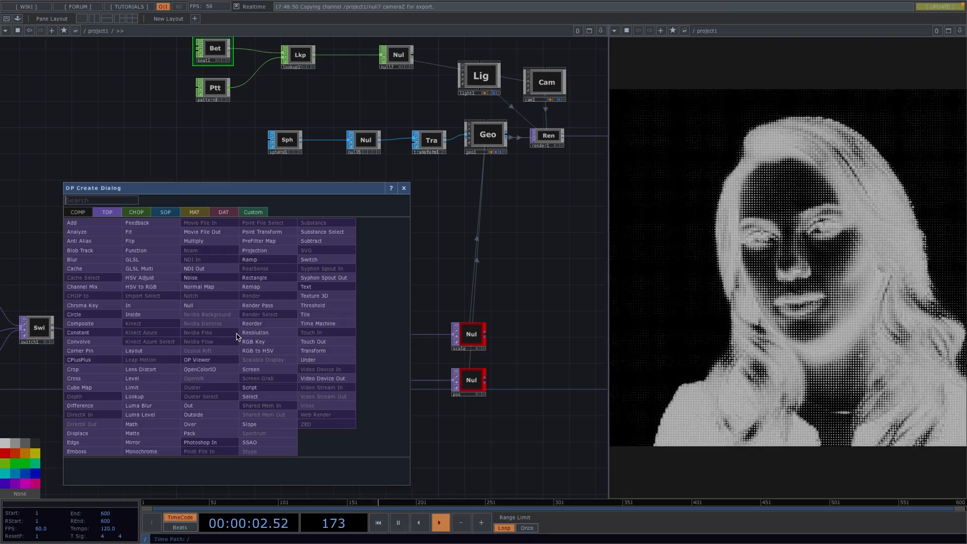
- Add a black Constant TOP and a Cross TOP blending it with the portrait
text(con)
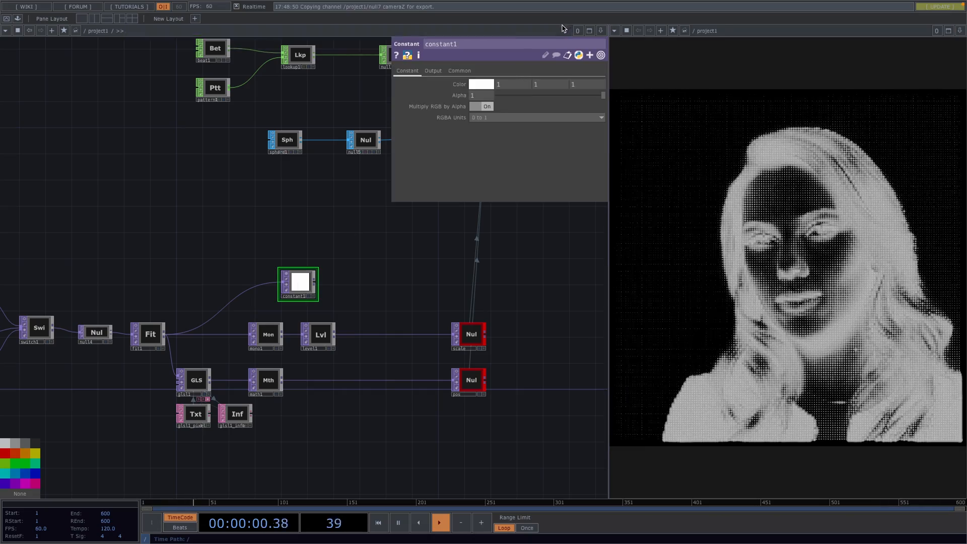
click(481, 84)
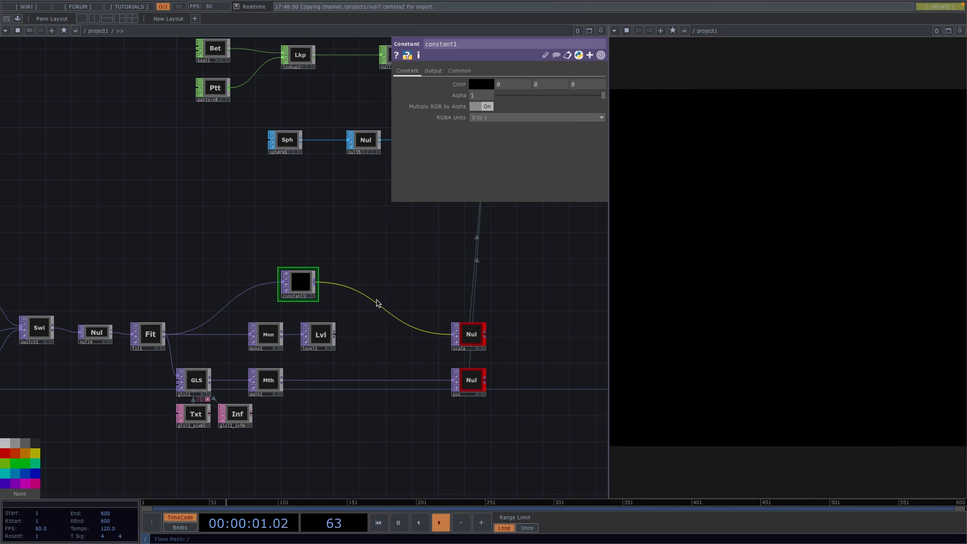
text(cro)
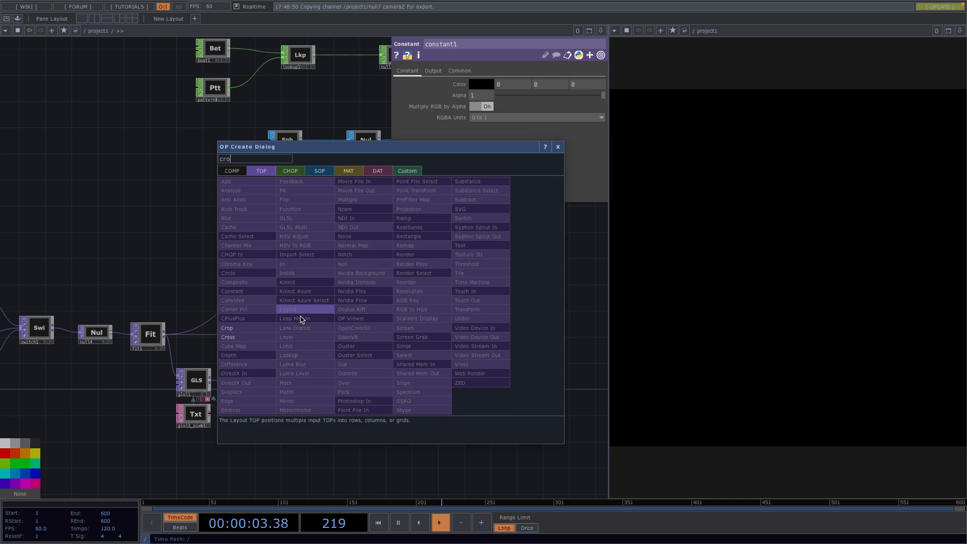
click(228, 337)
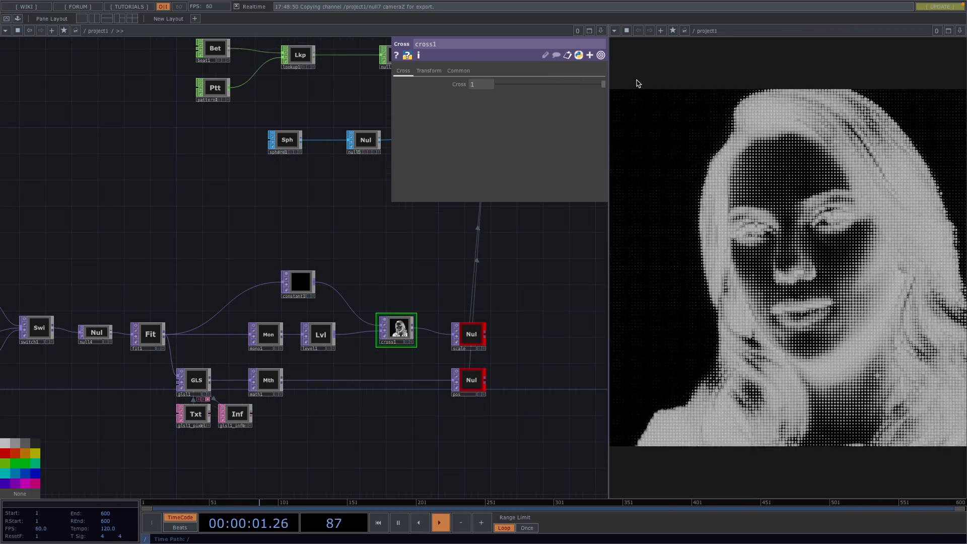
- Sweep the cross amount toward black and back to near full brightness
drag(602, 85, 563, 85)
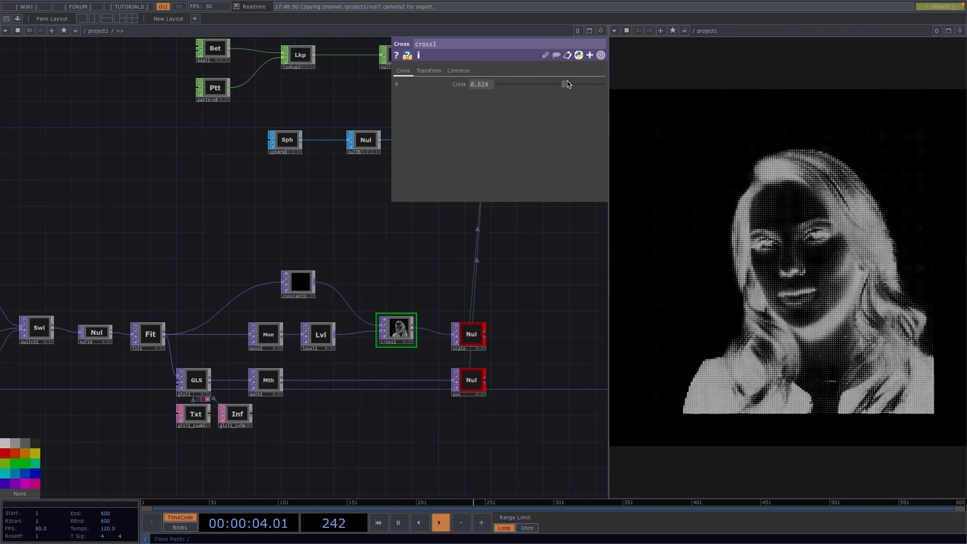
drag(564, 84, 579, 84)
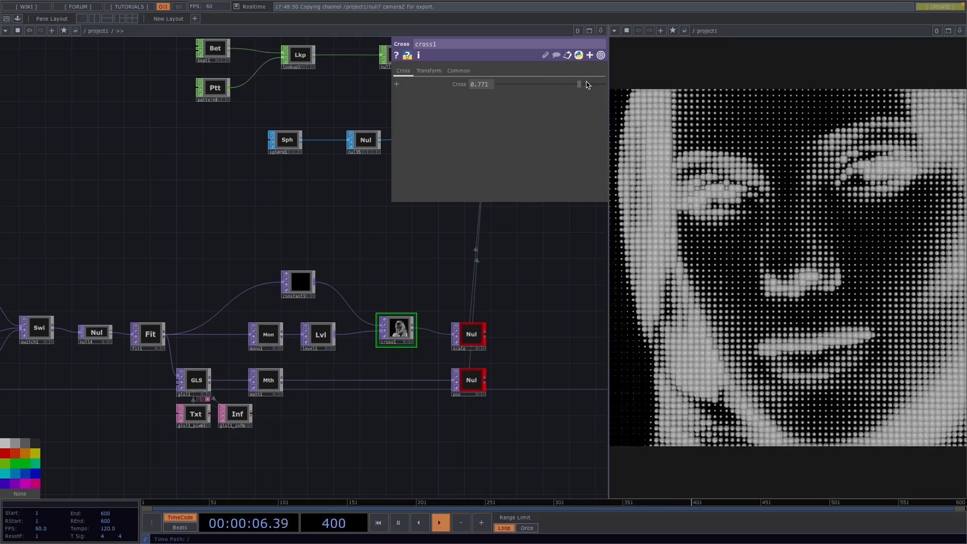
drag(578, 84, 501, 84)
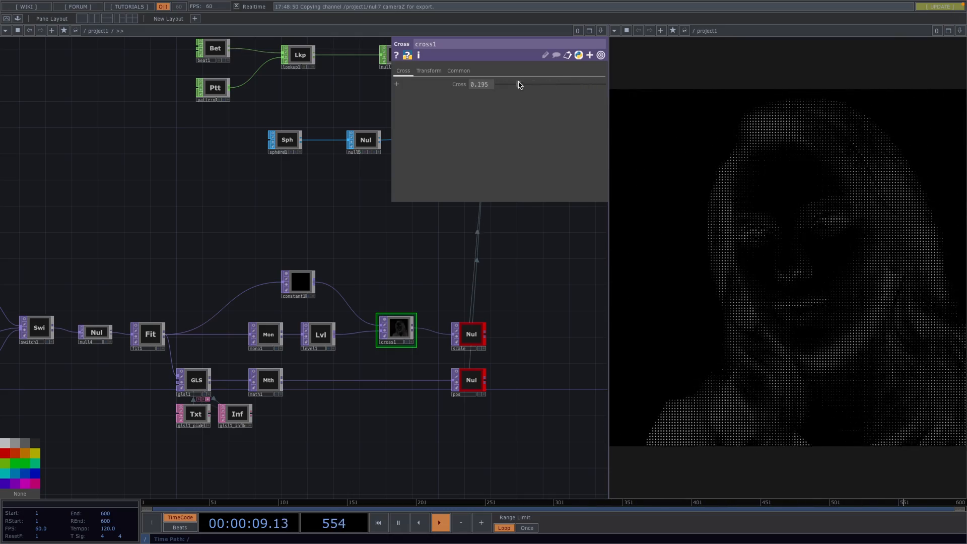
drag(500, 84, 604, 84)
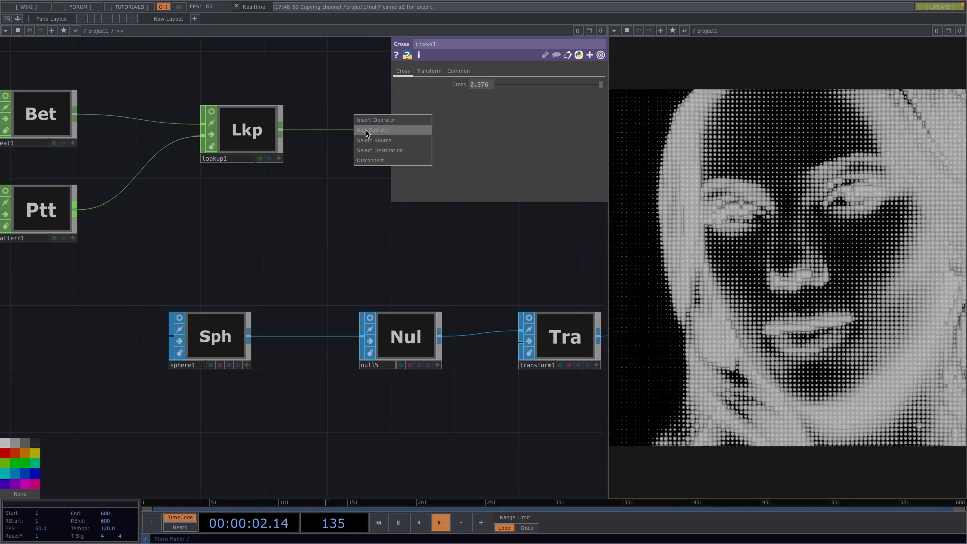
- Add a Math CHOP after the Lookup output and view its parameters
click(374, 130)
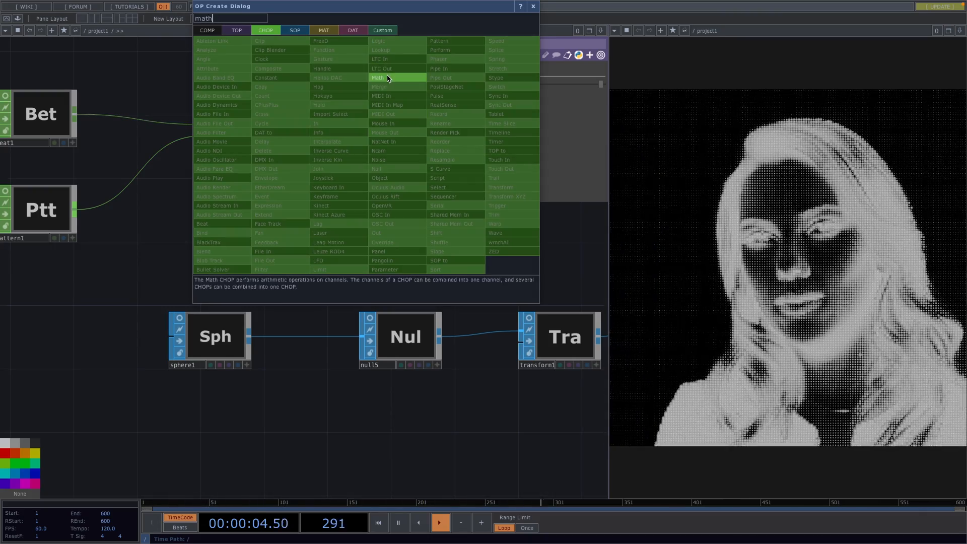
click(378, 77)
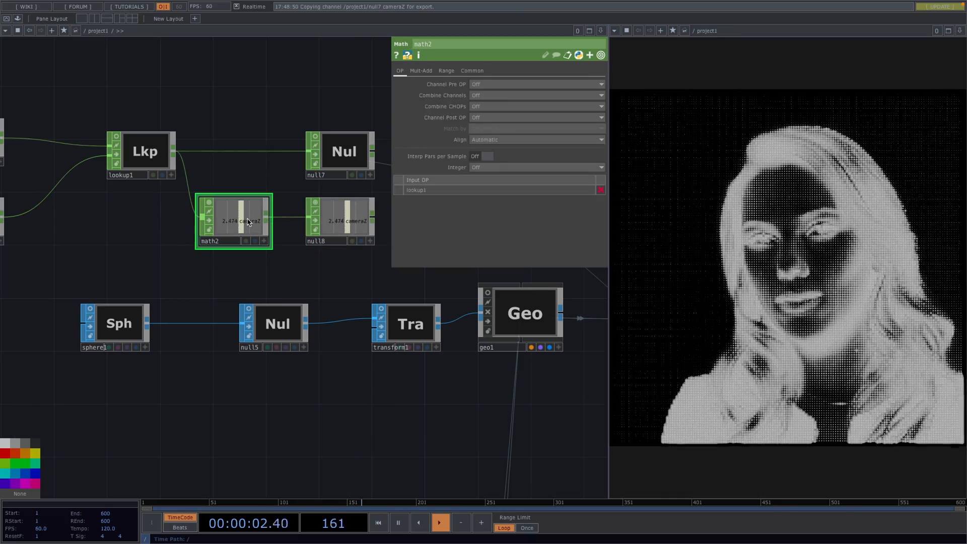
click(446, 71)
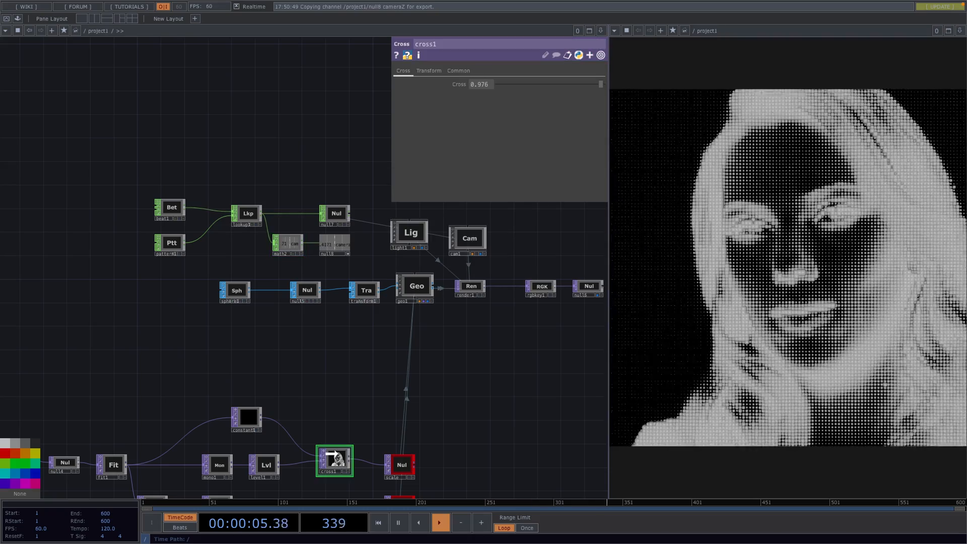
right_click(480, 84)
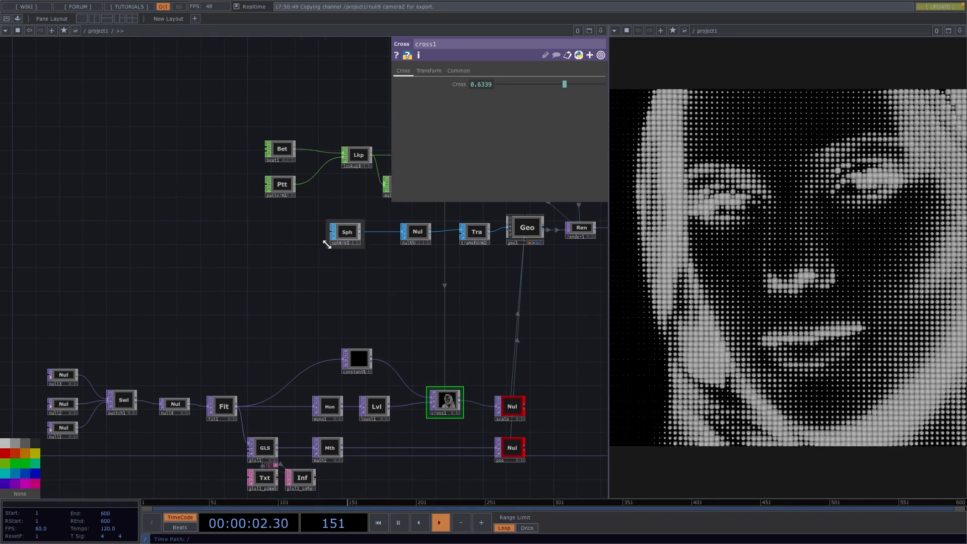
- Add a Select CHOP set to beat1 with Channel Names 'pulse'
click(281, 150)
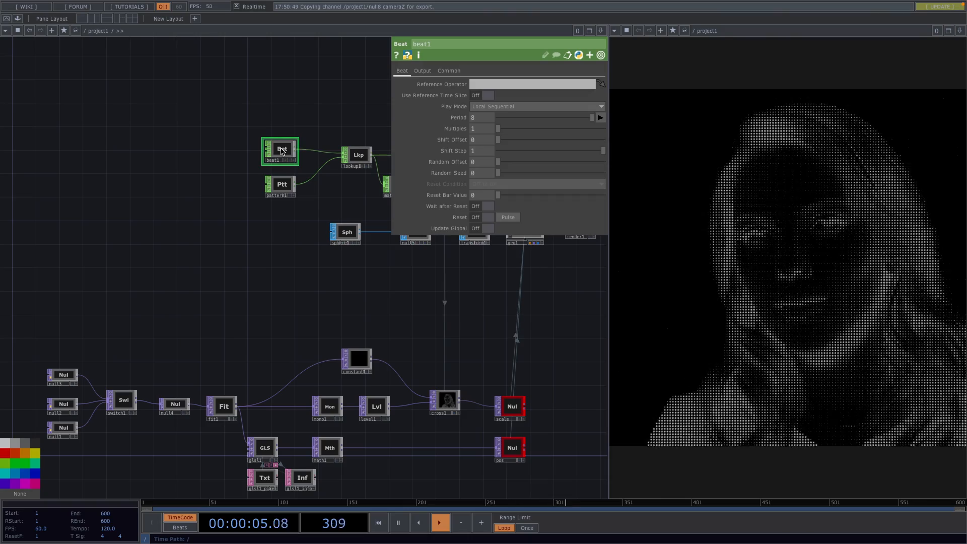
click(422, 70)
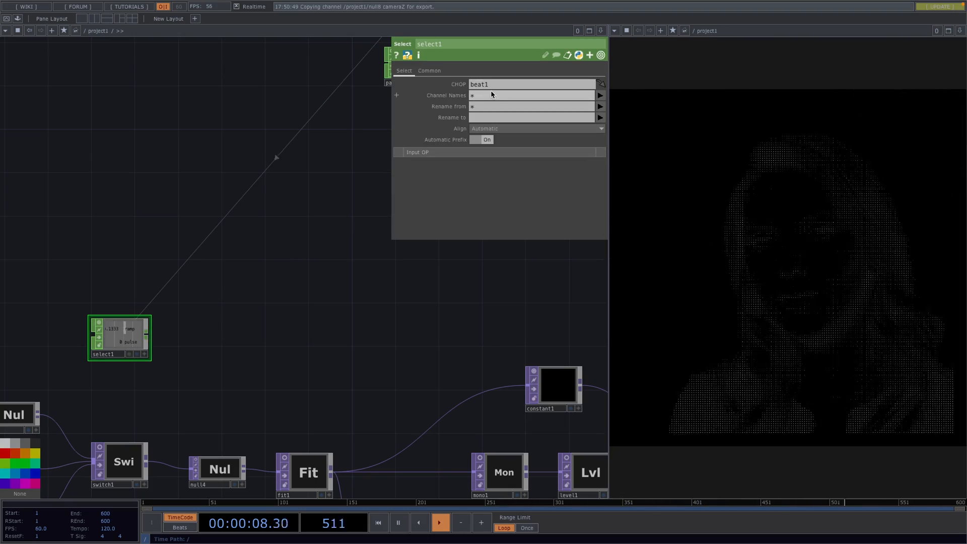
text(pulse)
text(coun)
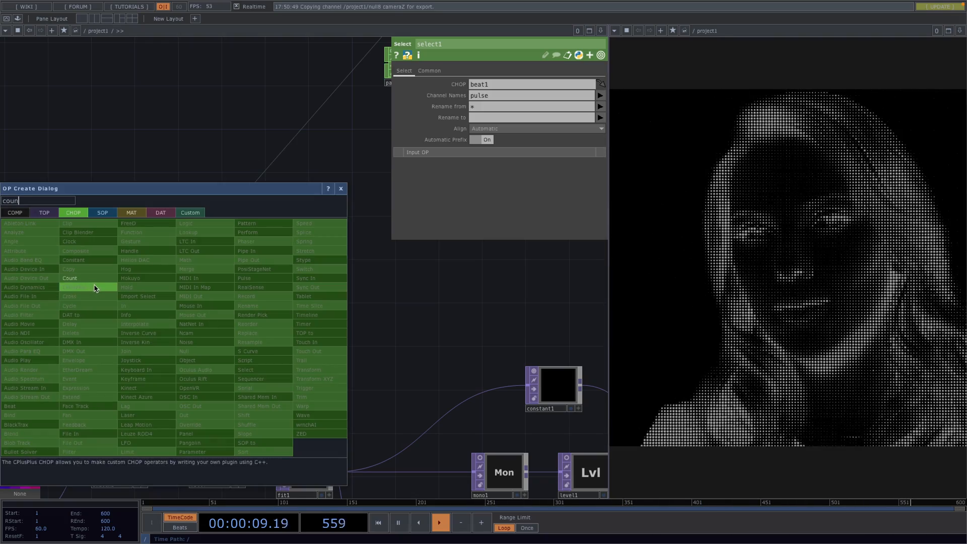
- Add a Count CHOP tallying beat pulses and export its count to switch1's Index
click(69, 277)
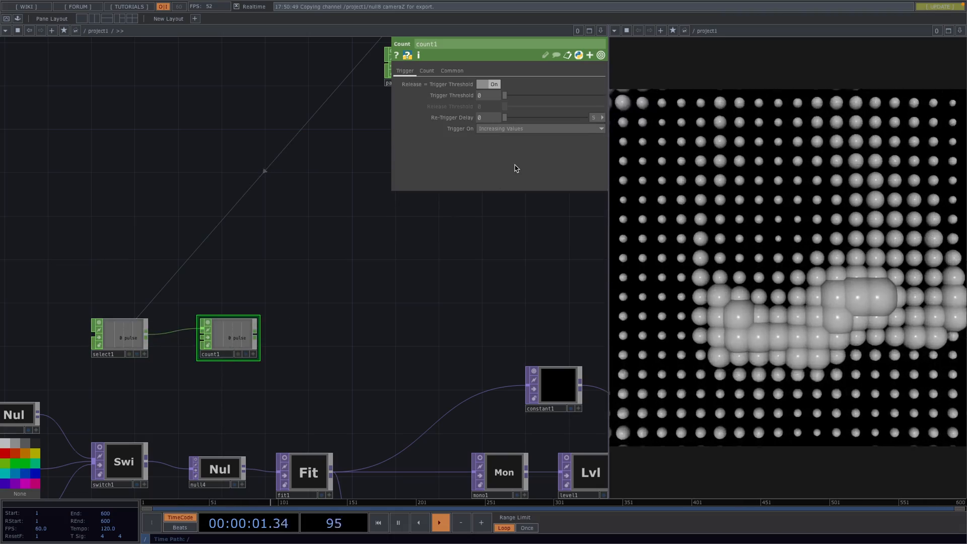
click(426, 70)
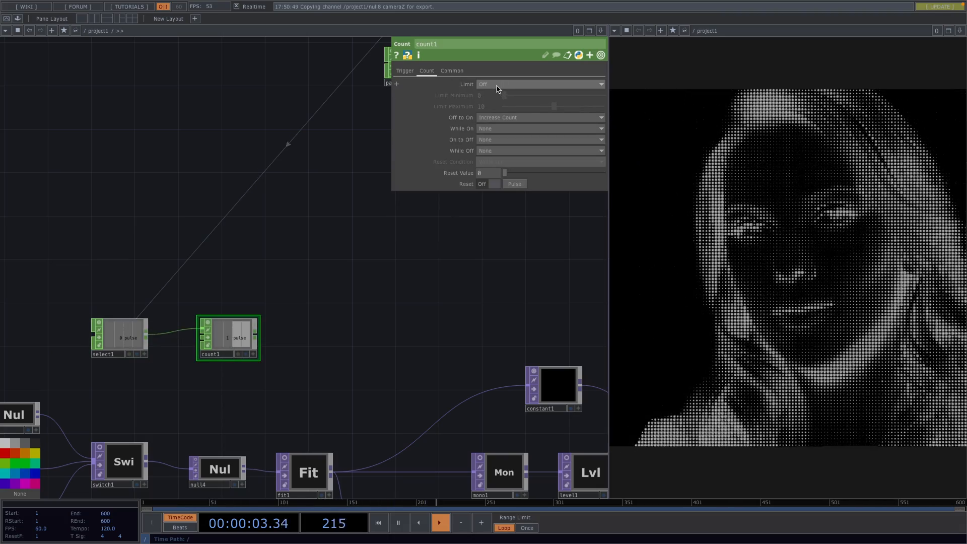
click(538, 84)
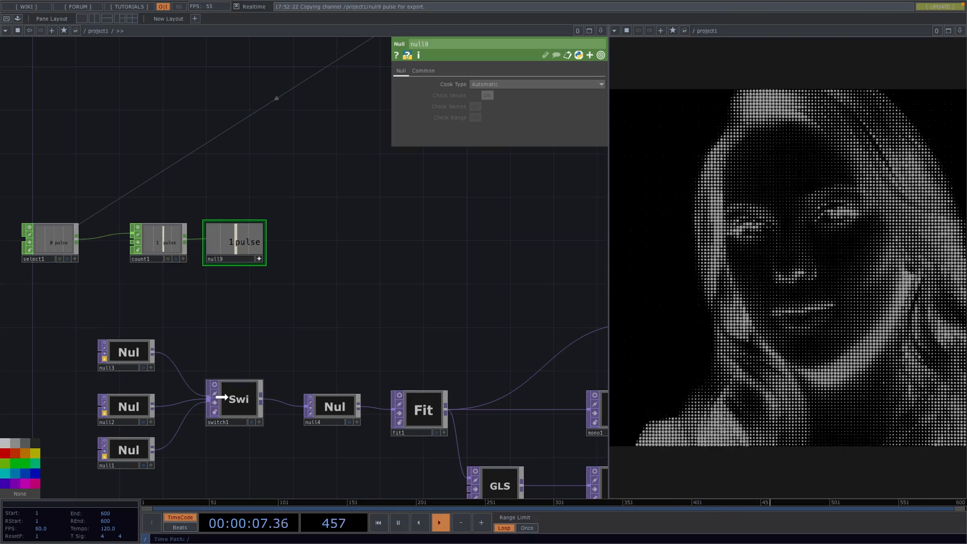
click(239, 399)
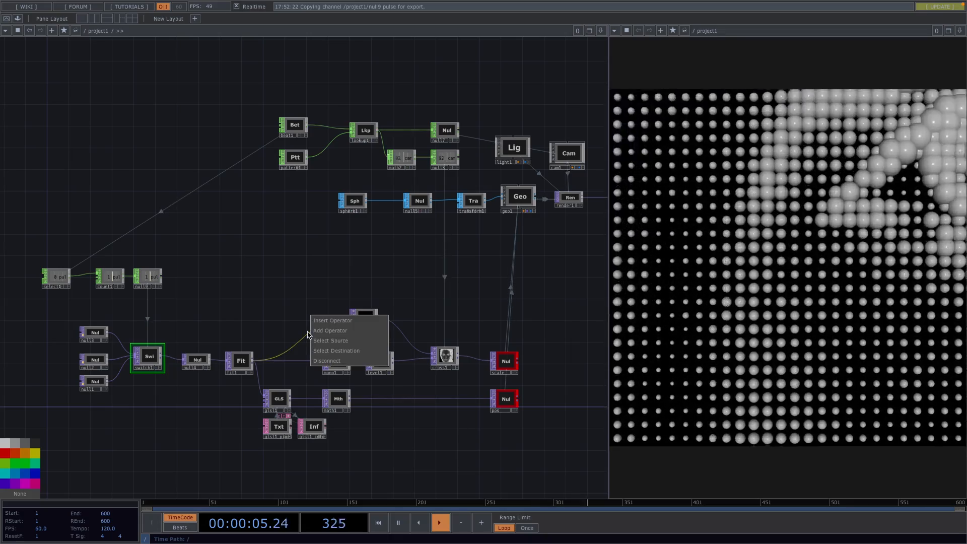
- Add a Null named 'color' after Fit and use it as geo1's instance Color OP
click(330, 330)
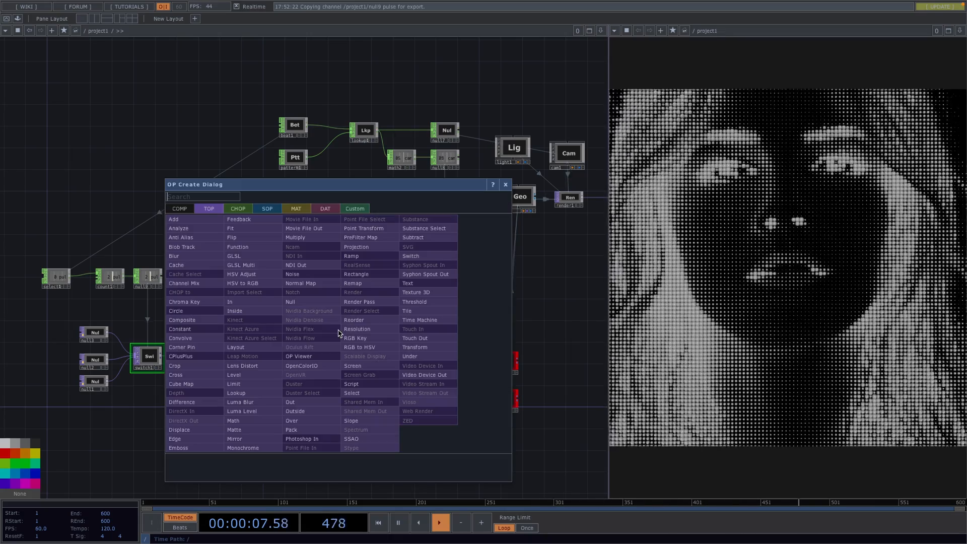
click(505, 185)
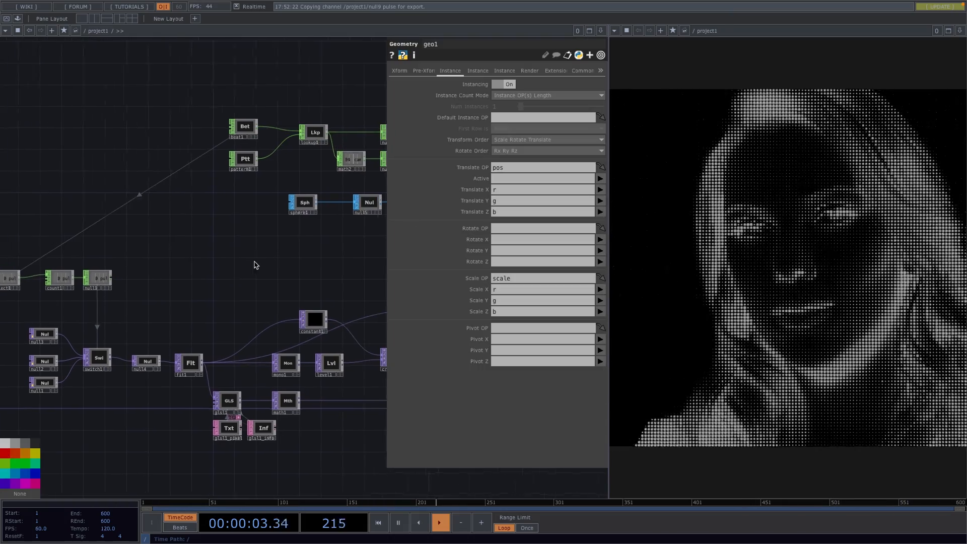
click(477, 69)
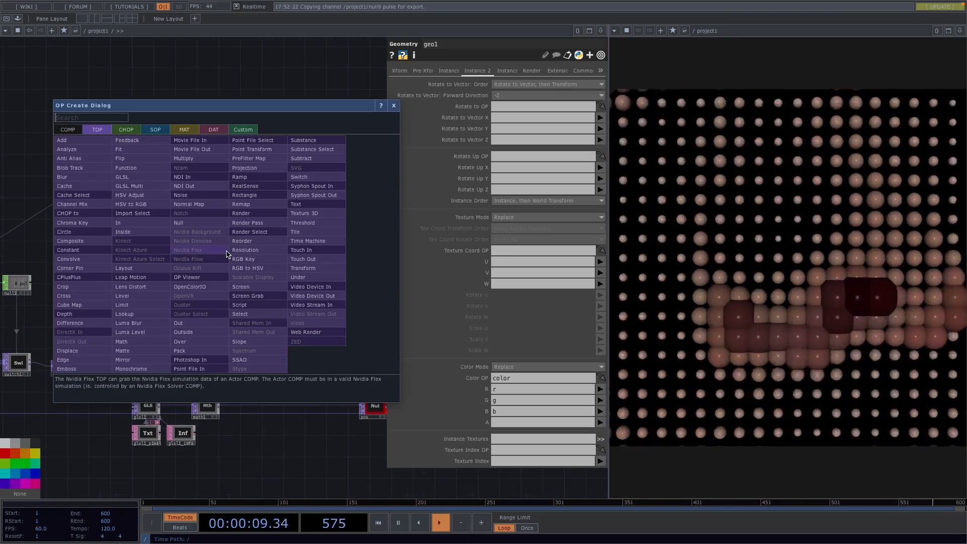
- Add a Circle TOP and set fit1's custom resolution width to 500
click(154, 129)
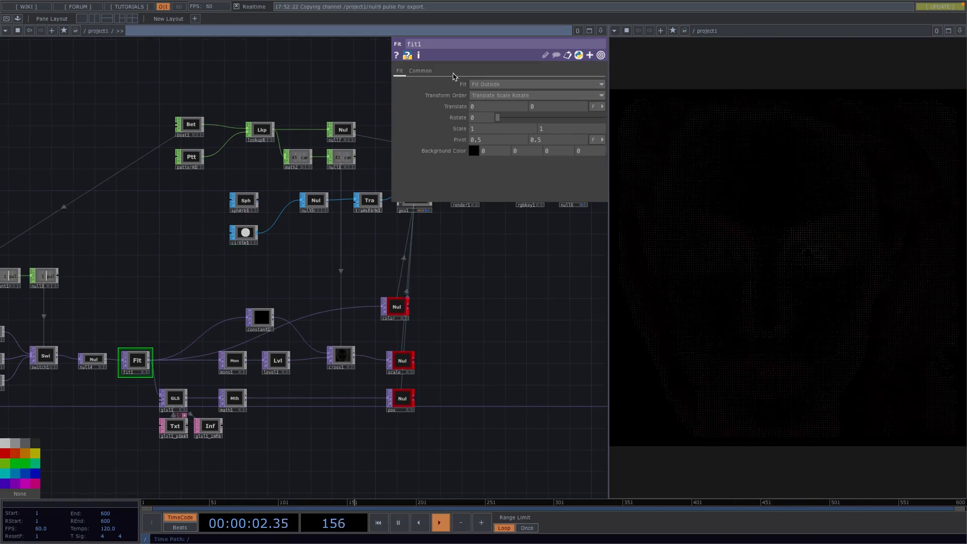
click(421, 71)
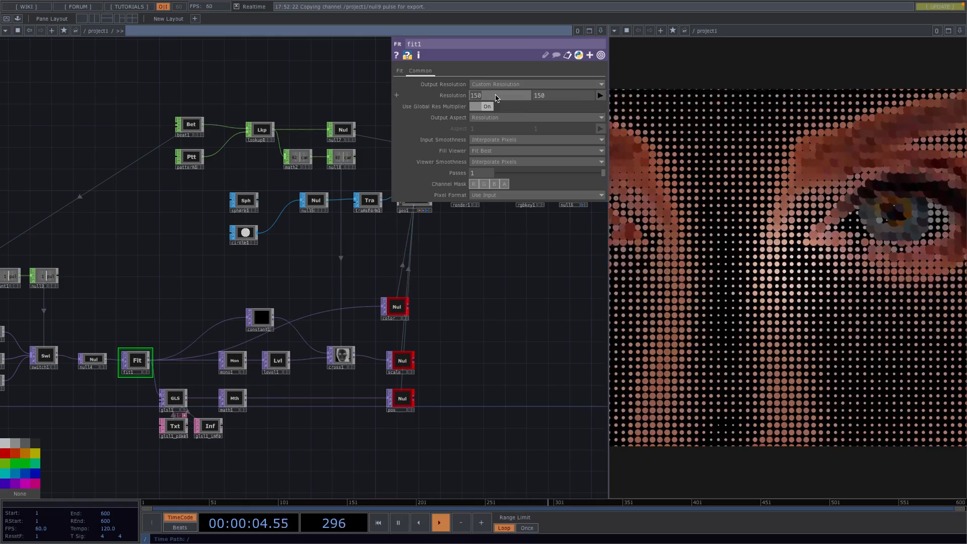
text(500)
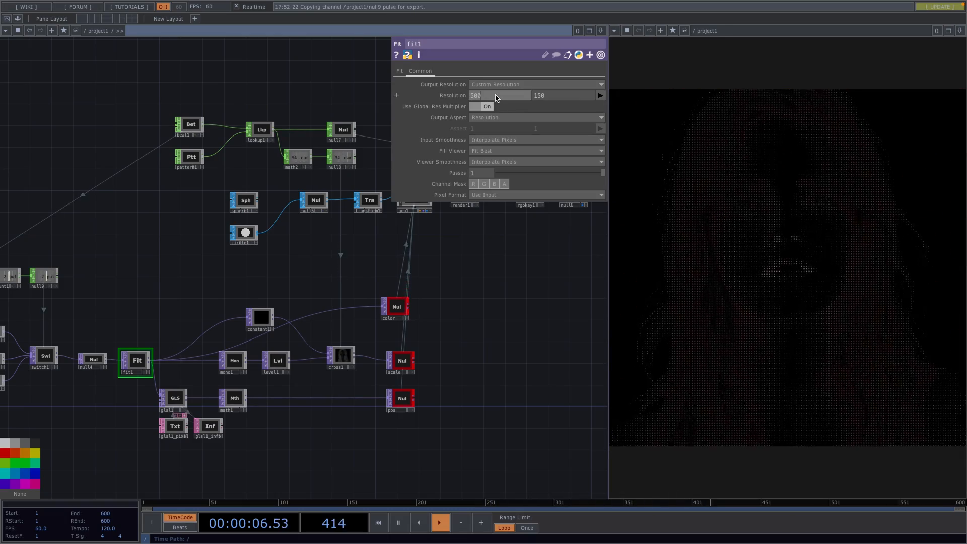